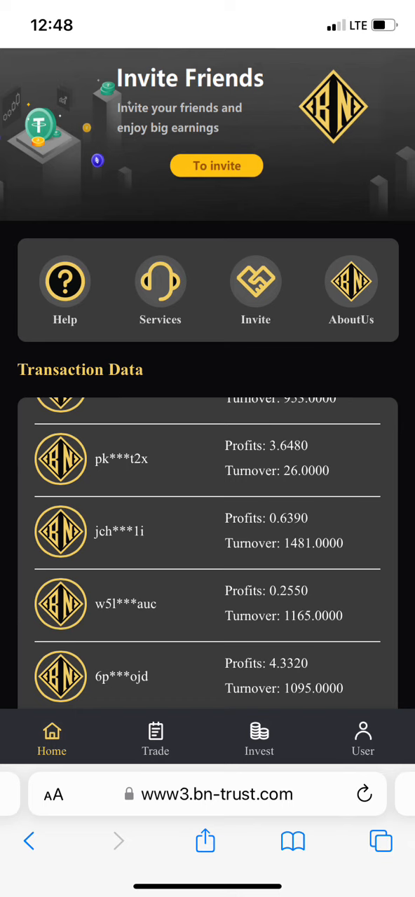
Visit the User account page, the Invest protocol list, then return to Home.
left_click(361, 736)
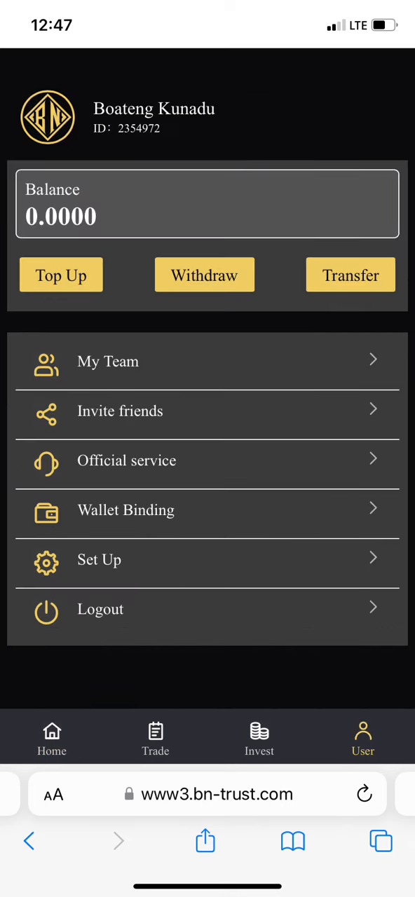
left_click(258, 736)
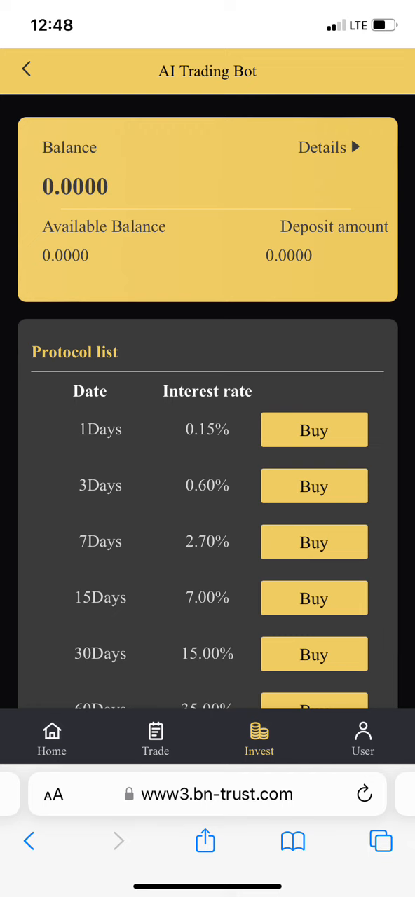
left_click(155, 737)
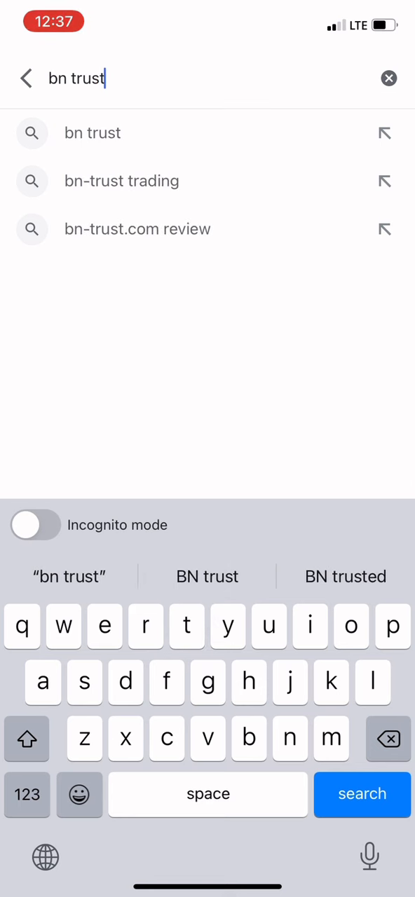
Enter the address bn-trust.app in the browser address bar.
left_click(361, 793)
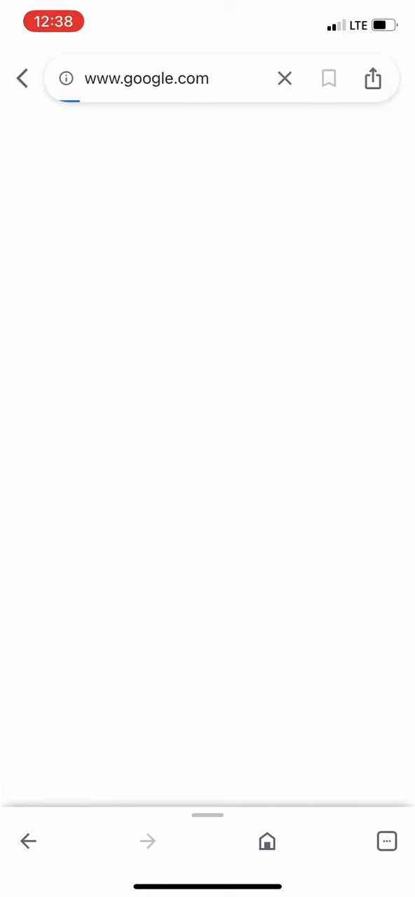
type("bn-trust.app")
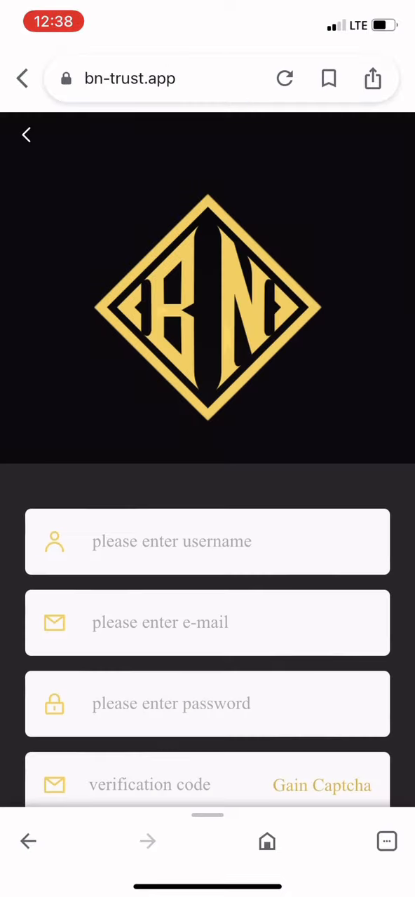
Scroll down the BN Trust page to the registration form fields.
scroll("down", 3)
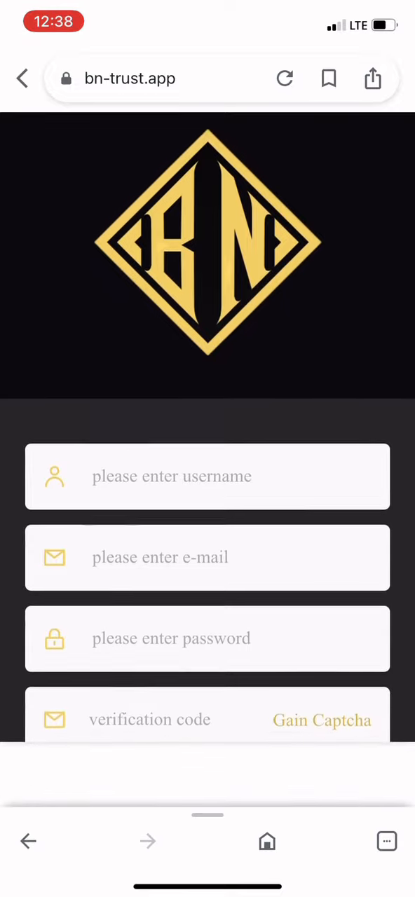
scroll("down", 3)
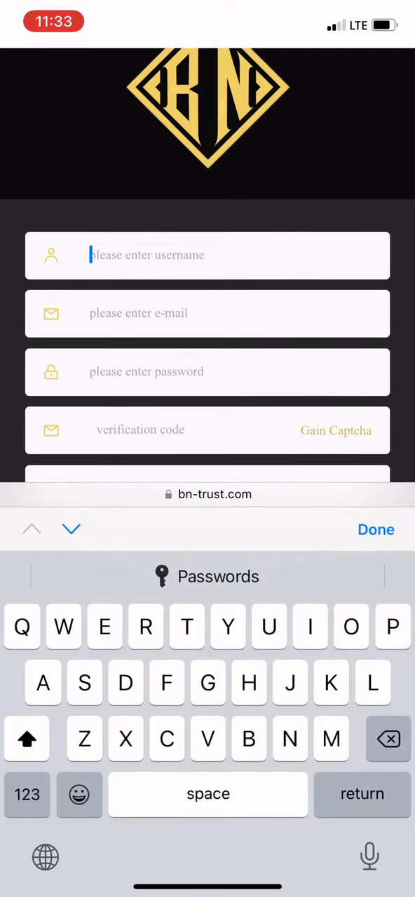
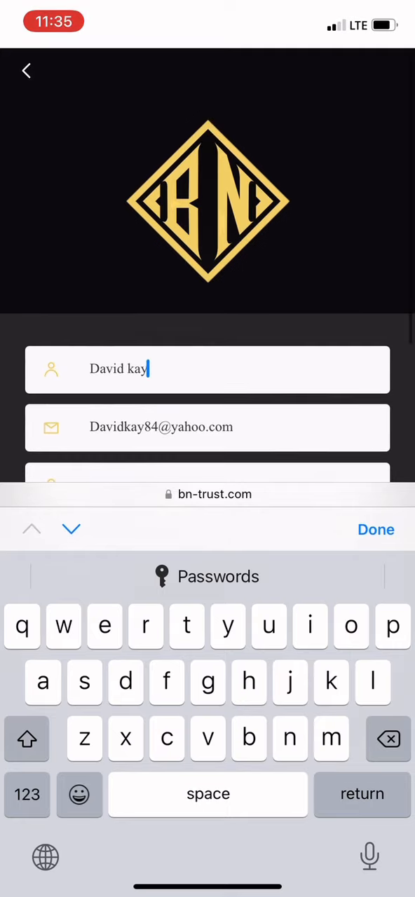
Register the account and land on the Trade page with zero balance and no orders.
left_click(376, 530)
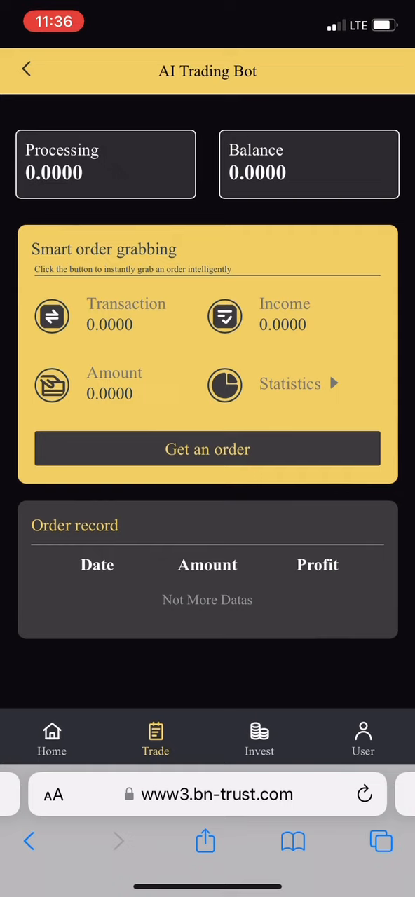
Browse the Invest protocol list, then switch to the User account page showing a 0.0000 balance.
scroll("down", 3)
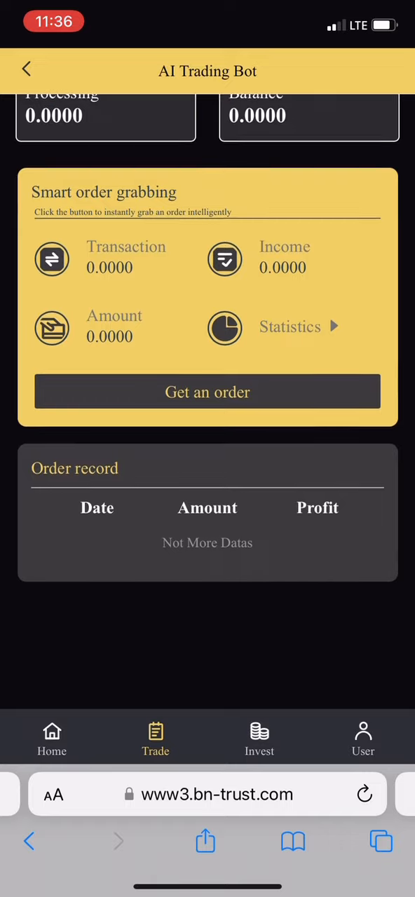
scroll("down", 3)
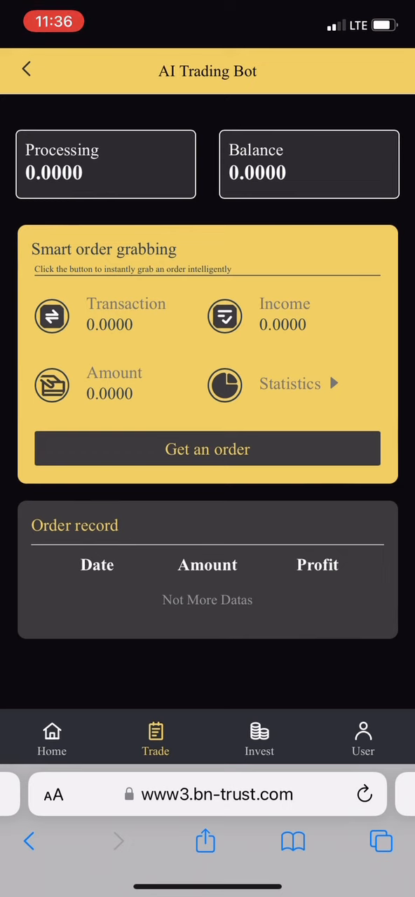
left_click(260, 737)
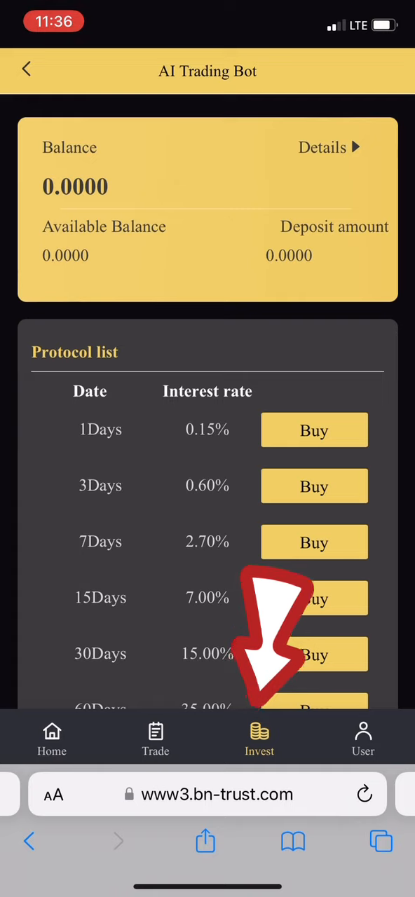
scroll("down", 3)
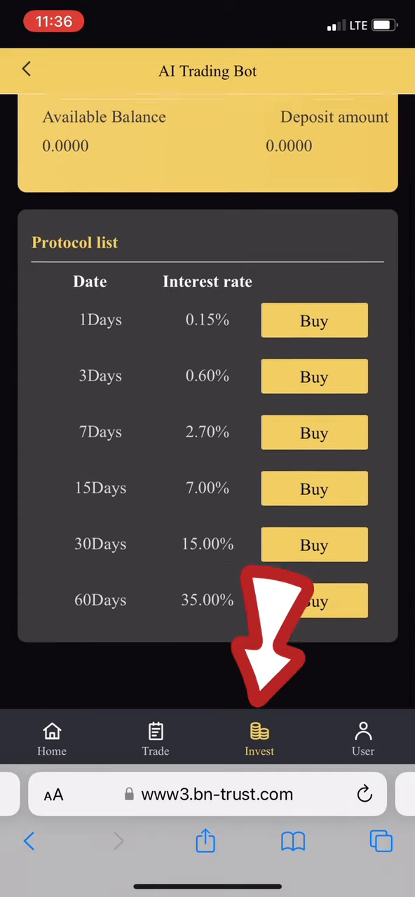
scroll("down", 3)
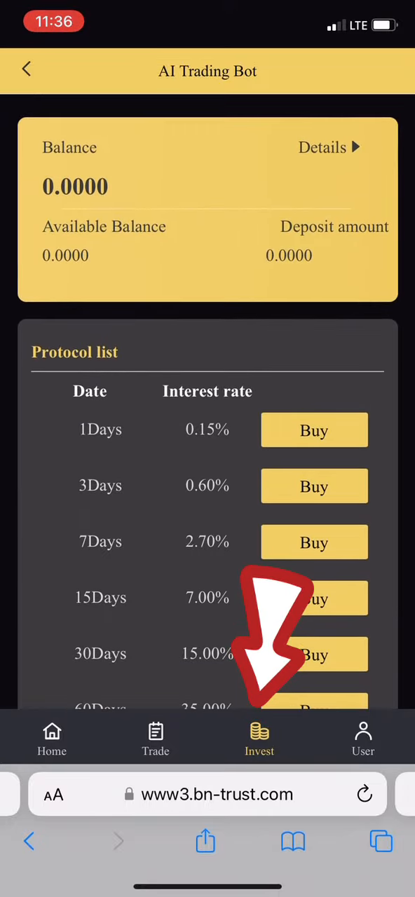
scroll("down", 3)
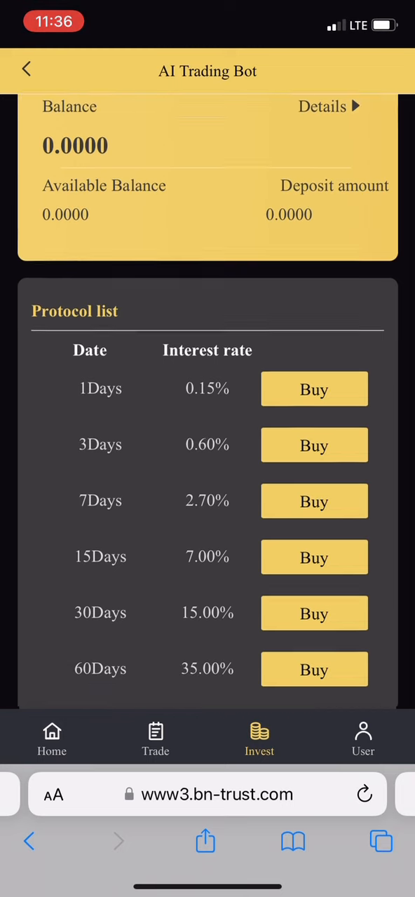
left_click(363, 738)
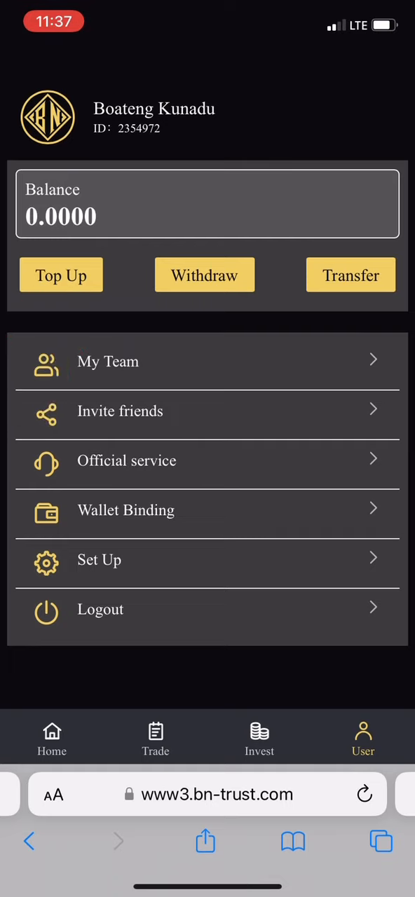
left_click(61, 274)
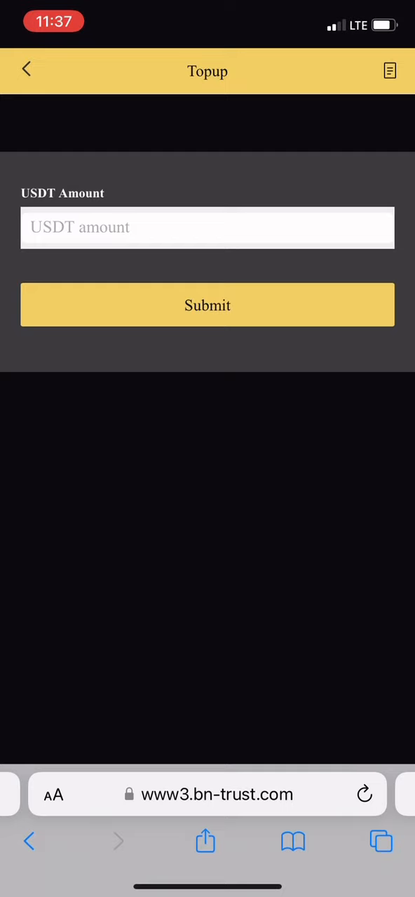
left_click(208, 227)
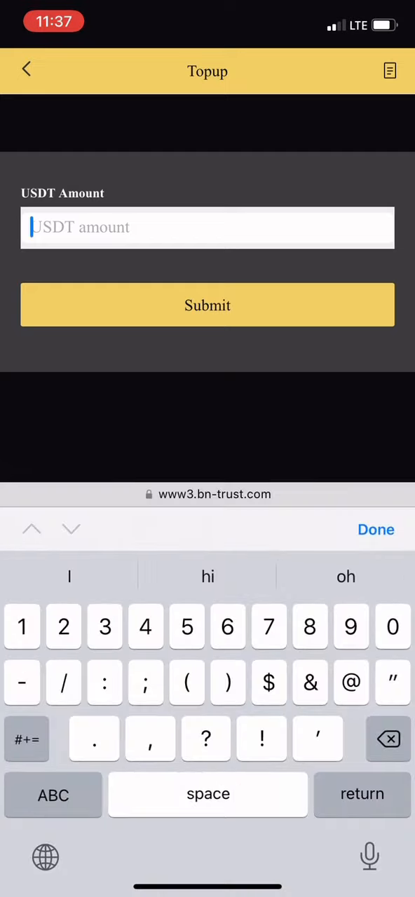
type("10")
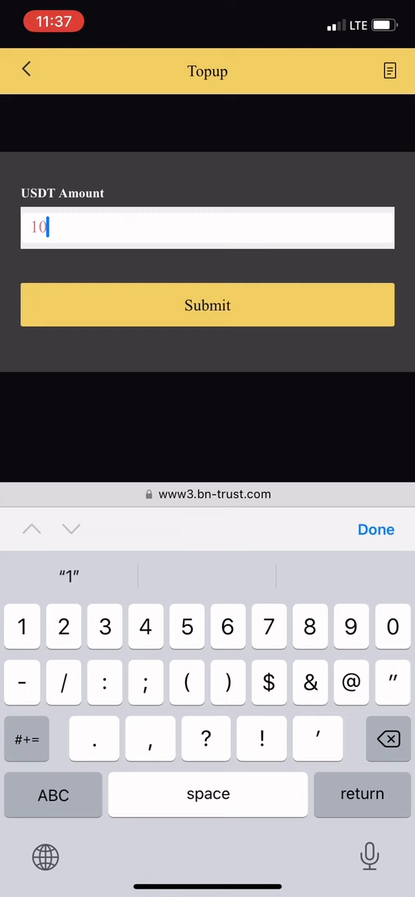
left_click(207, 306)
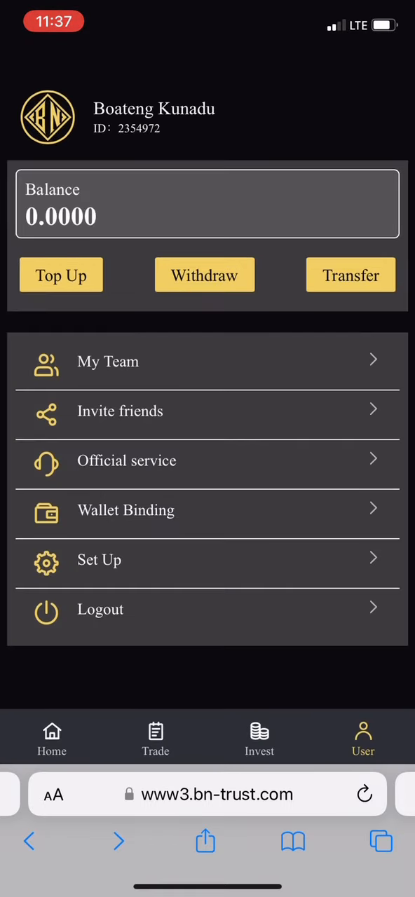
left_click(60, 275)
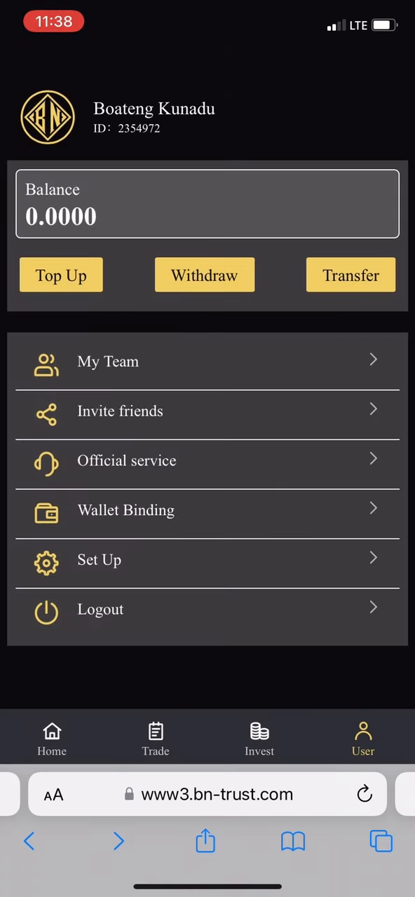
left_click(204, 275)
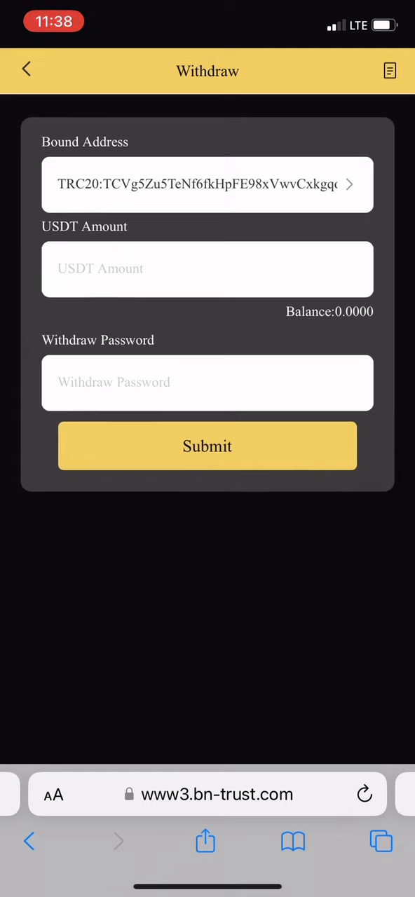
left_click(26, 70)
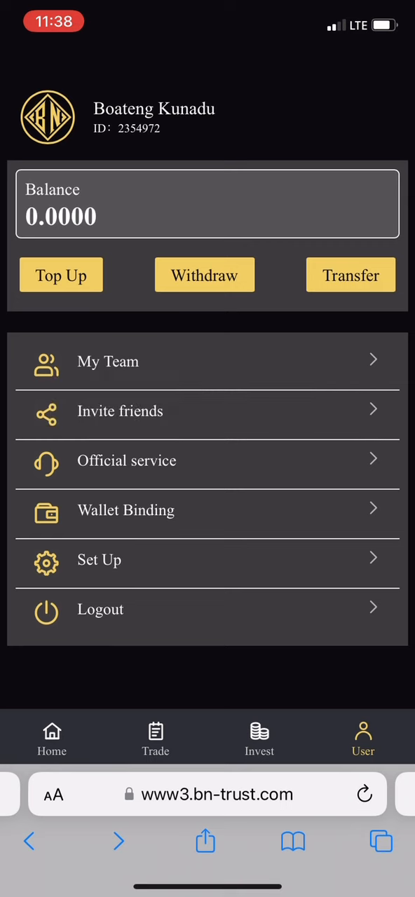
left_click(119, 411)
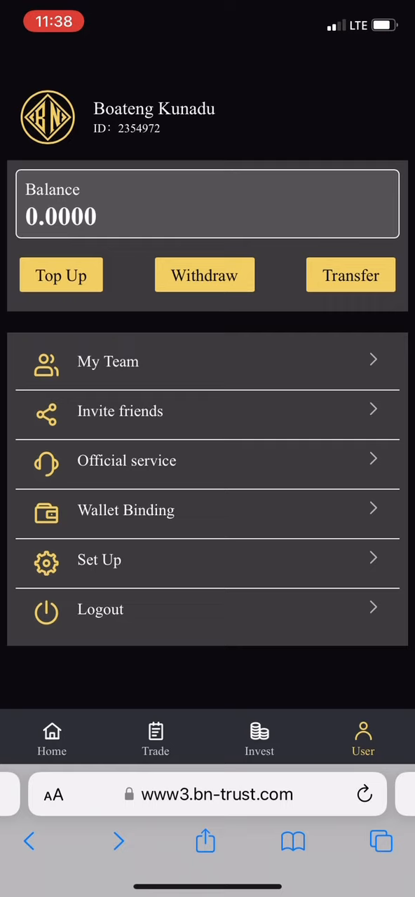
left_click(126, 510)
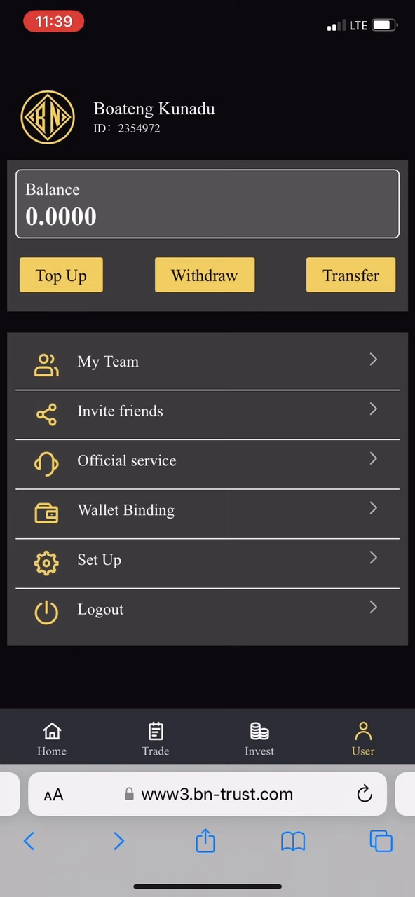
left_click(119, 412)
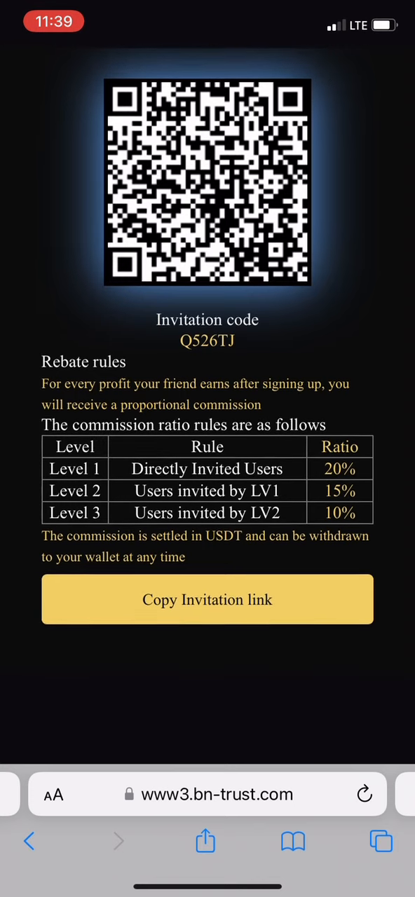
left_click(207, 600)
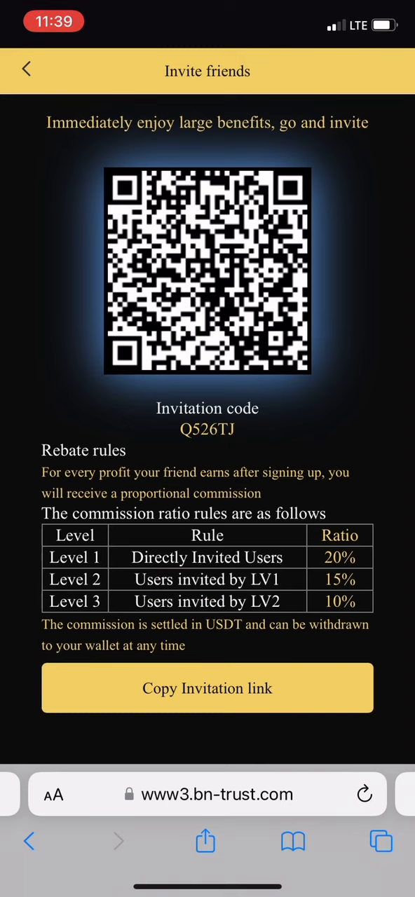
left_click(26, 68)
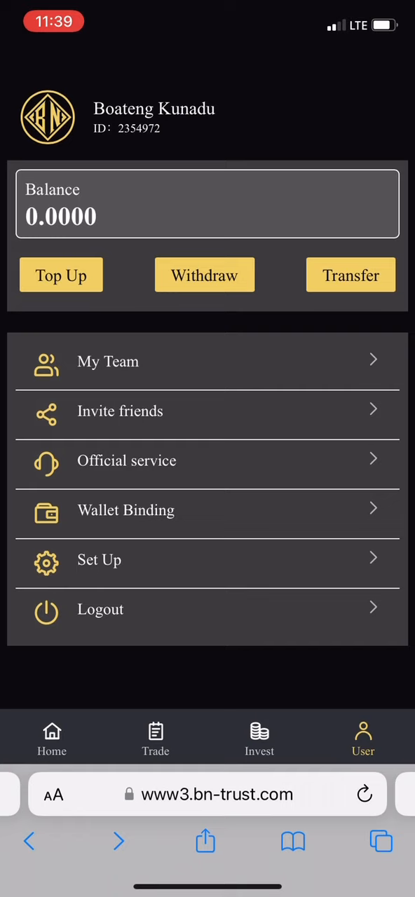
left_click(98, 559)
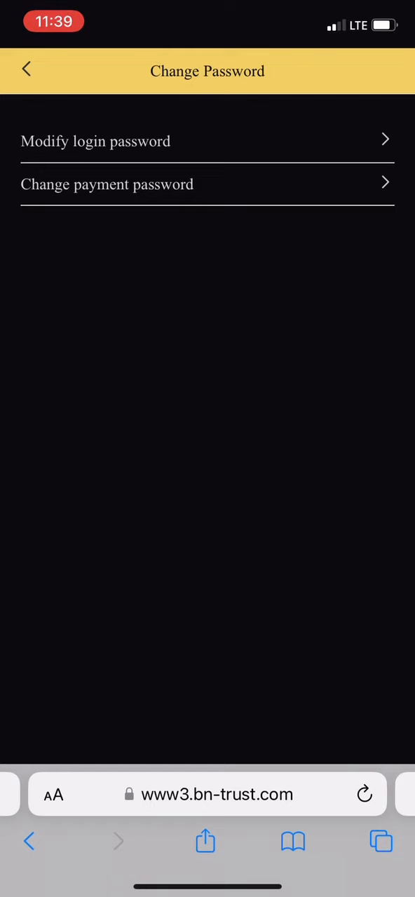
left_click(25, 70)
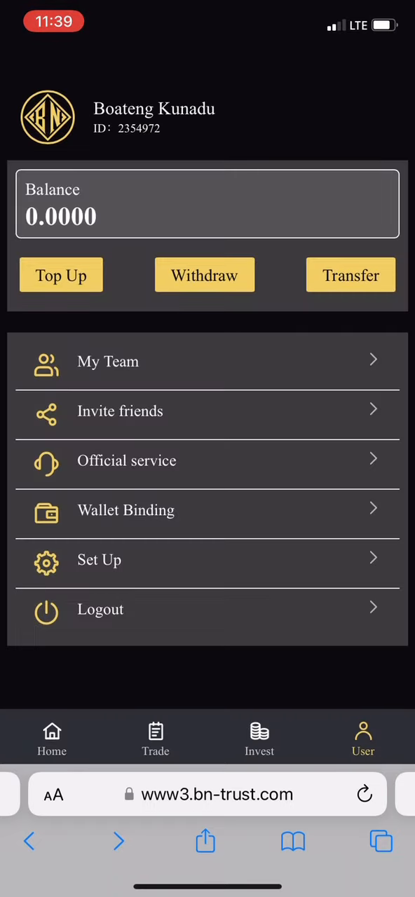
Return to the Home page and scroll through the Transaction Data list.
left_click(156, 737)
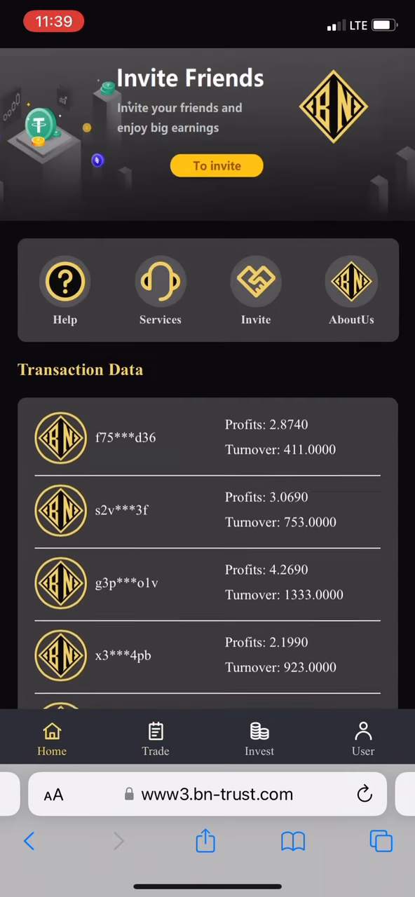
scroll("down", 3)
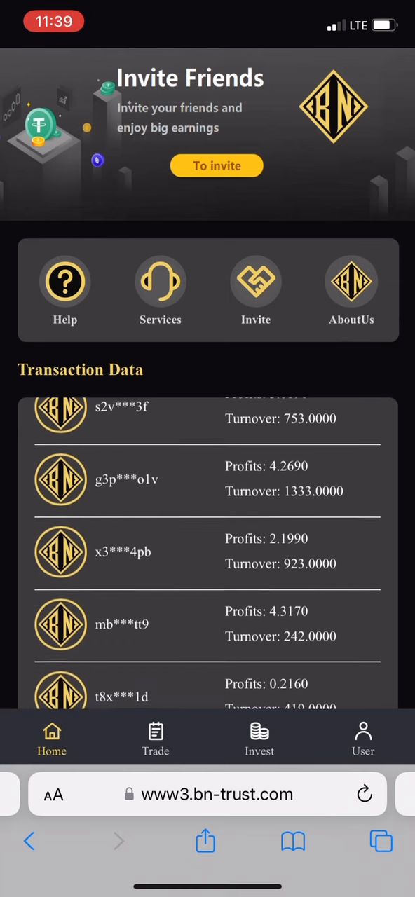
scroll("down", 3)
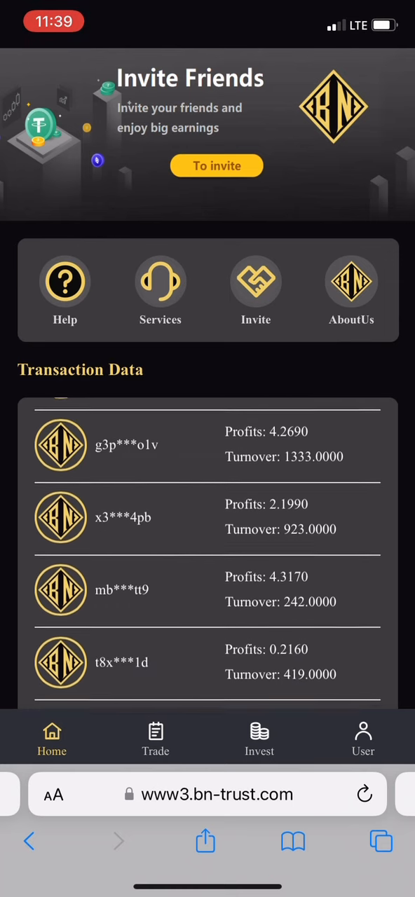
scroll("down", 3)
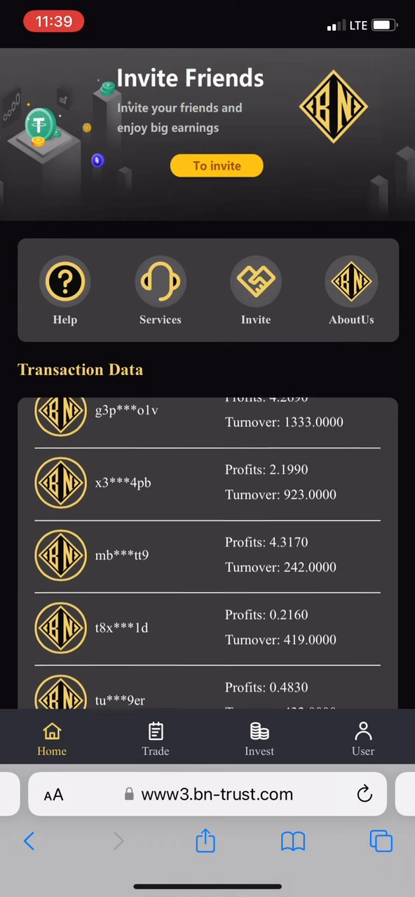
Visit the online customer service chat, then come back to Home.
left_click(160, 291)
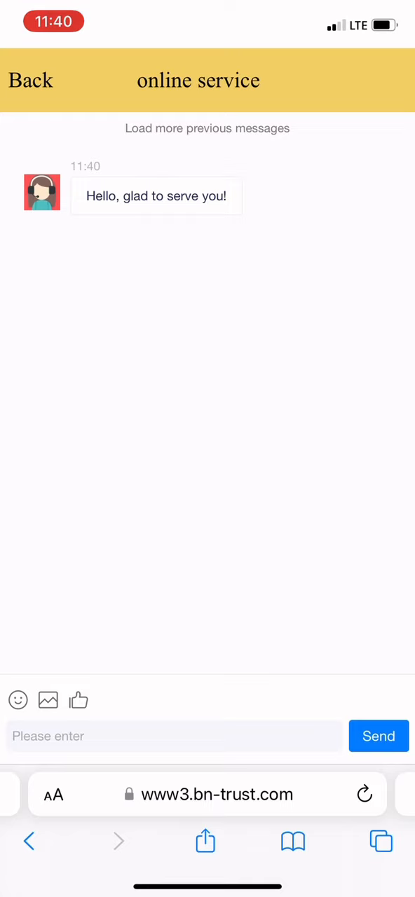
left_click(174, 736)
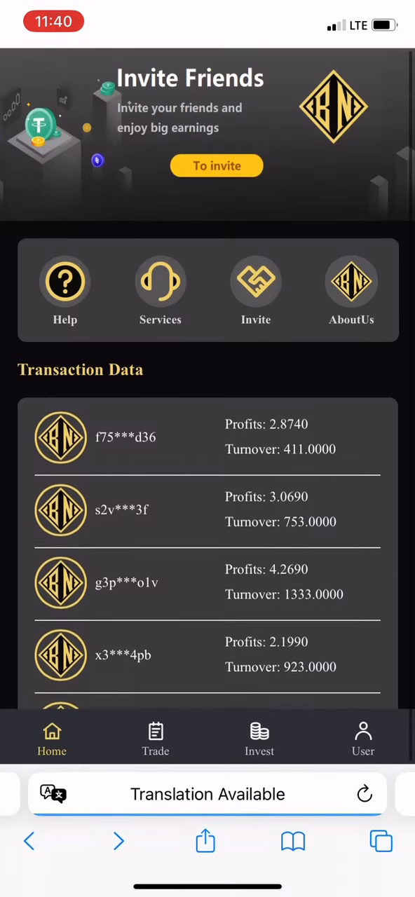
left_click(350, 283)
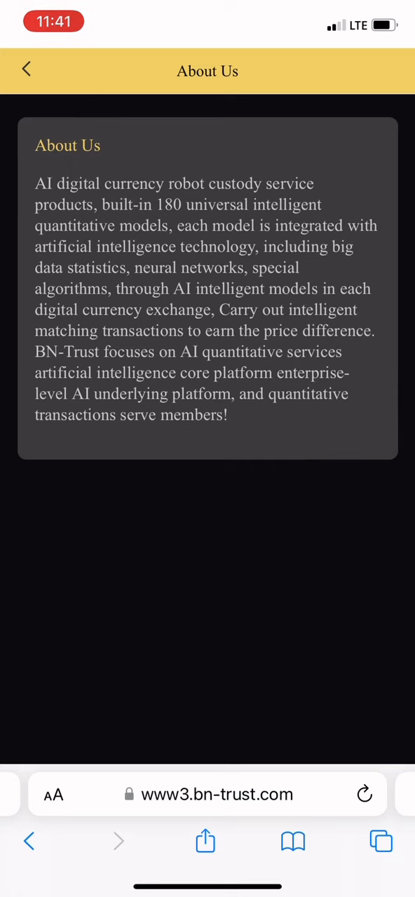
left_click(25, 69)
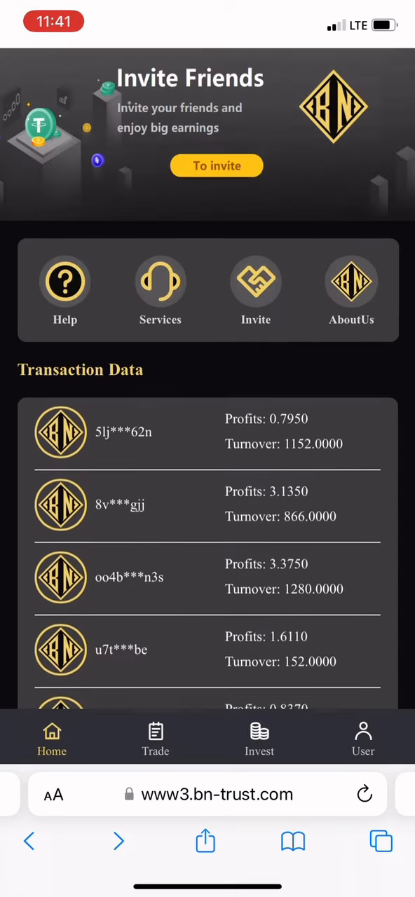
scroll("down", 3)
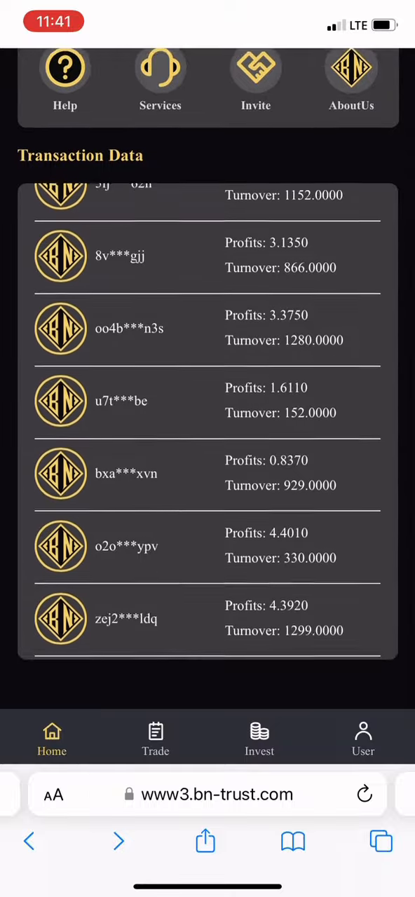